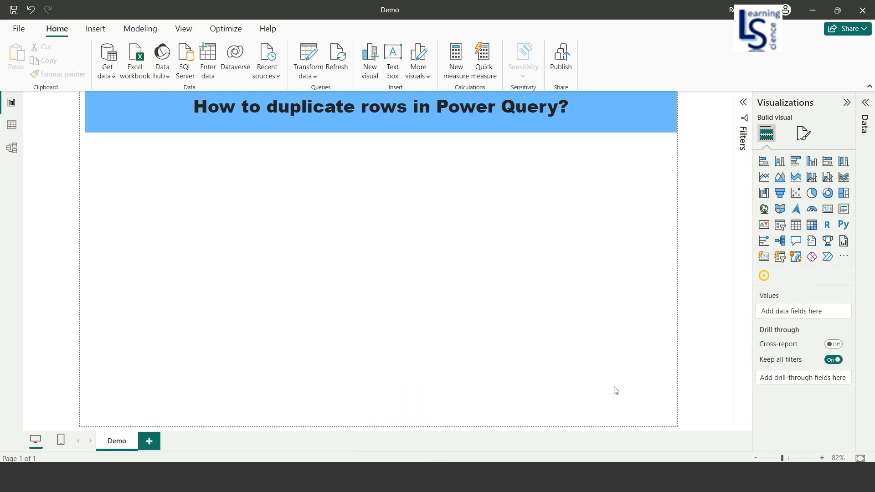
pyautogui.moveTo(424, 301)
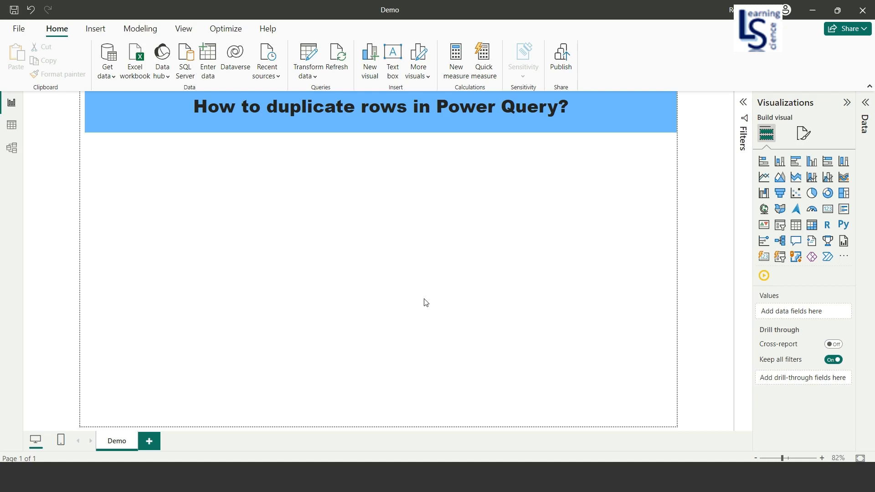
pyautogui.moveTo(315, 62)
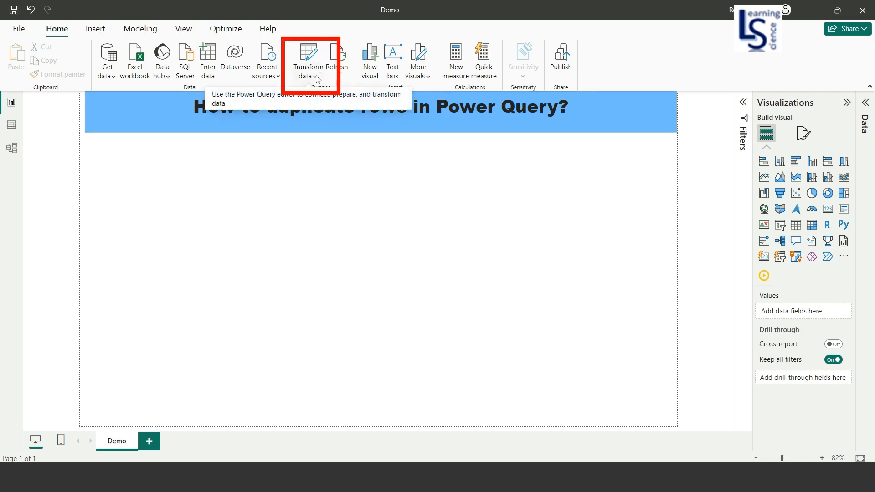
# - Show the Transform data dropdown options in the Demo report
pyautogui.click(307, 62)
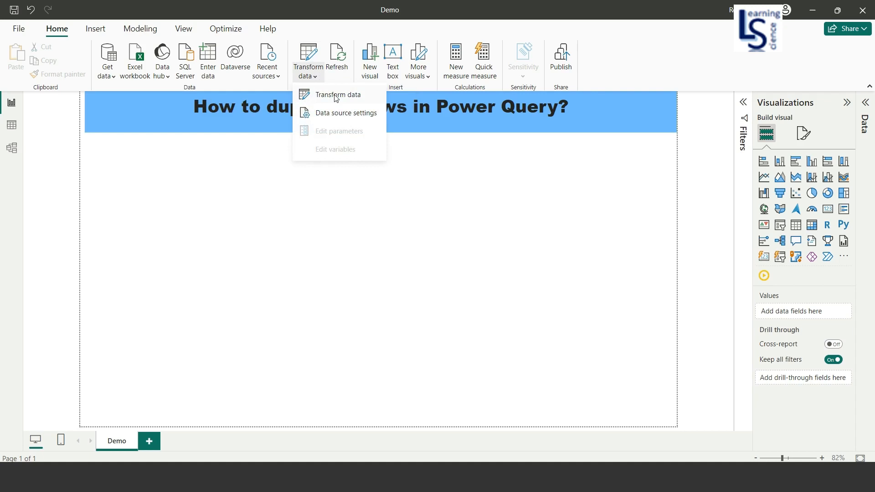
# - Open Power Query Editor and browse across the SalesByCategory table's six columns
pyautogui.click(338, 95)
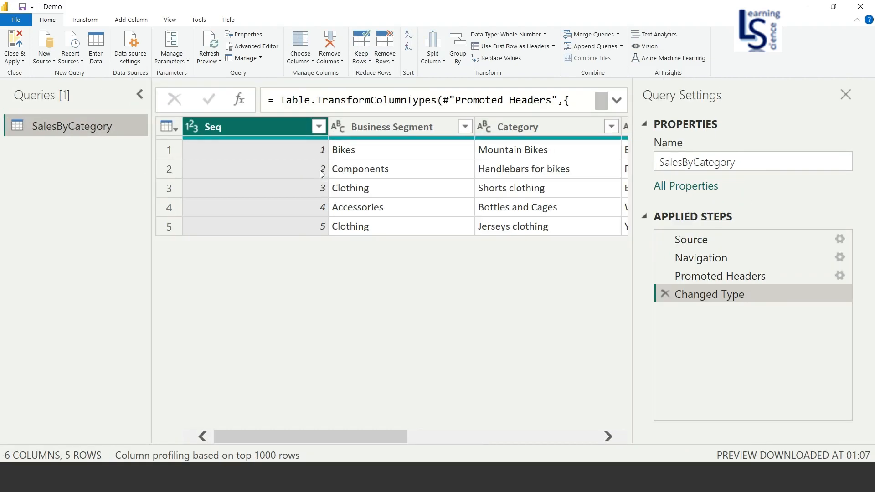
pyautogui.moveTo(247, 139)
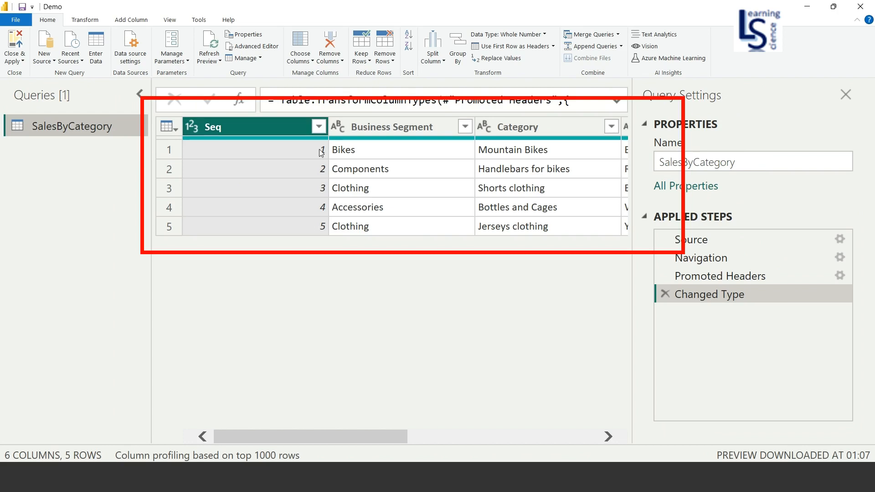
pyautogui.moveTo(373, 140)
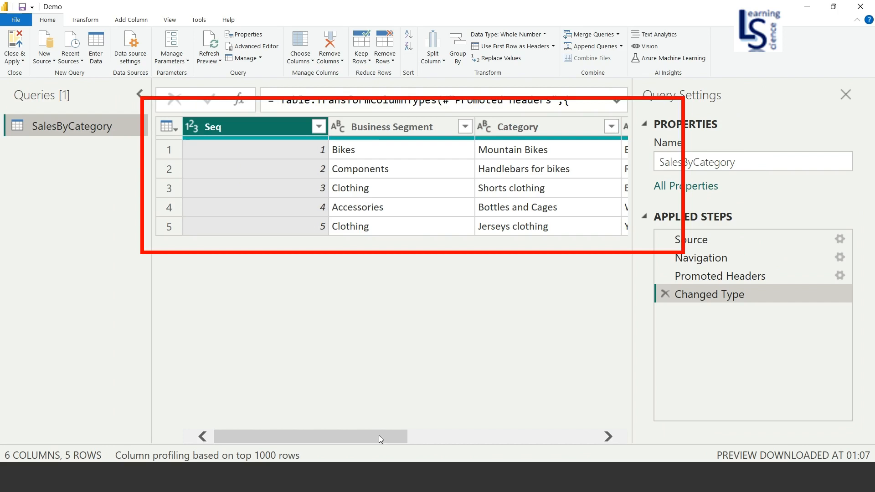
pyautogui.hscroll(3)
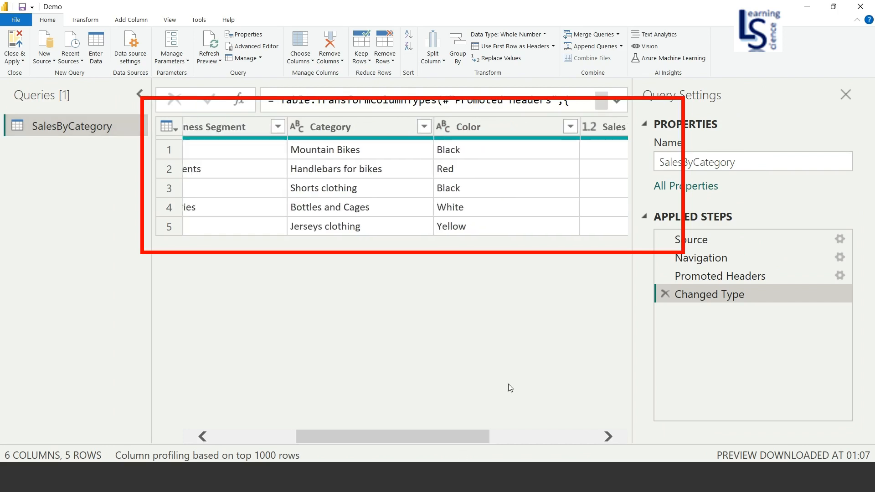
pyautogui.hscroll(3)
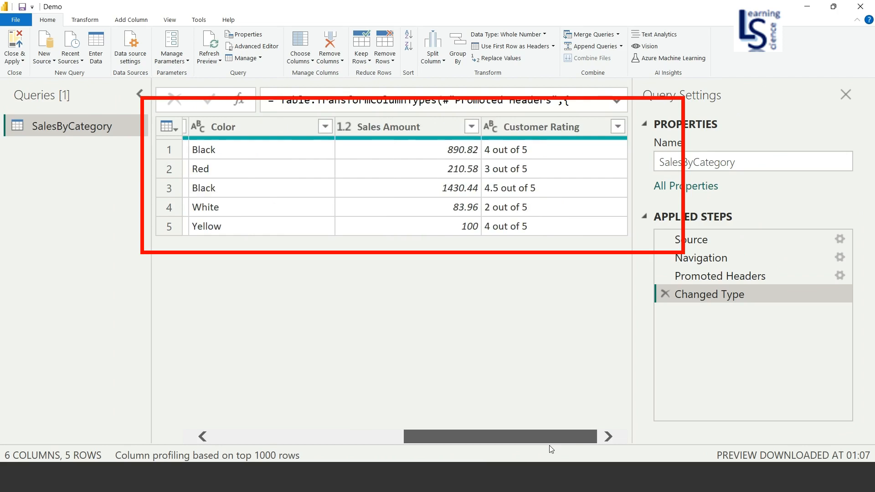
pyautogui.moveTo(497, 437)
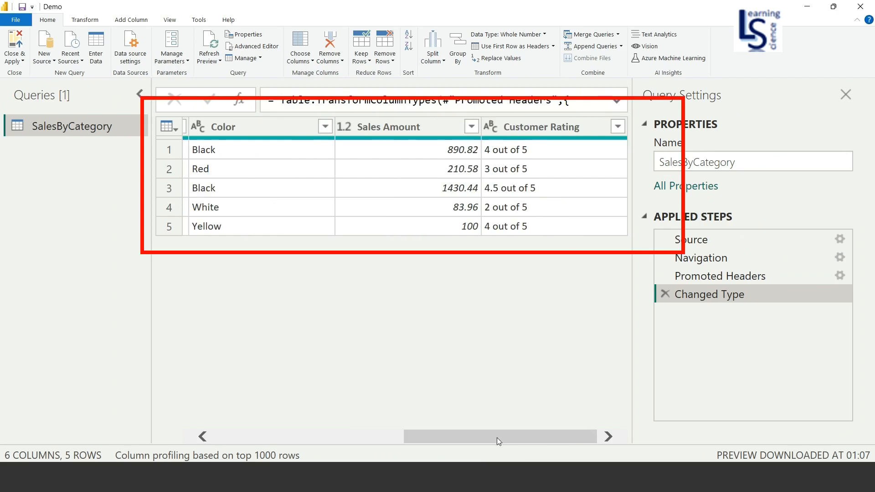
pyautogui.hscroll(-3)
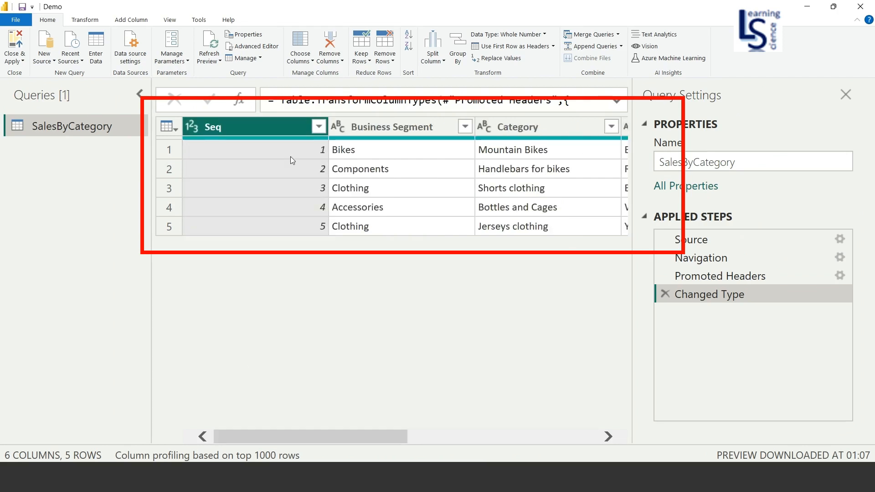
pyautogui.moveTo(316, 161)
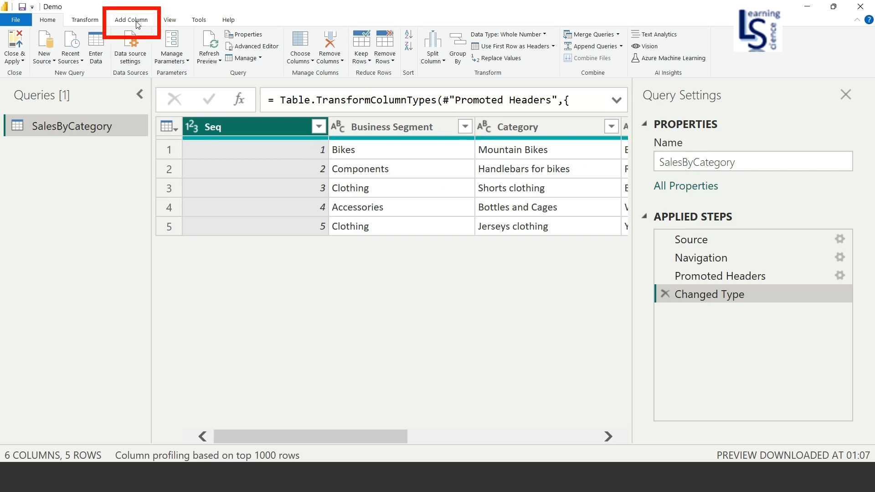
# - Start a new custom column and name it Duplicate Rows
pyautogui.click(131, 19)
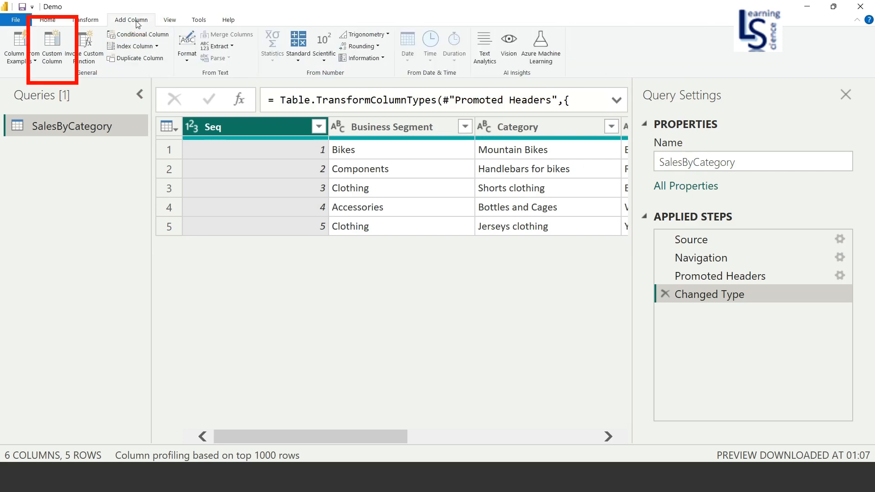
pyautogui.moveTo(51, 45)
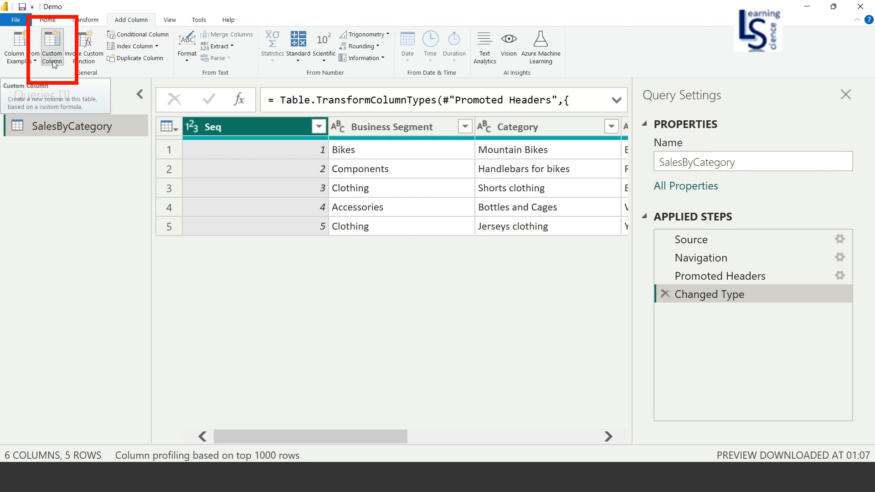
pyautogui.click(51, 47)
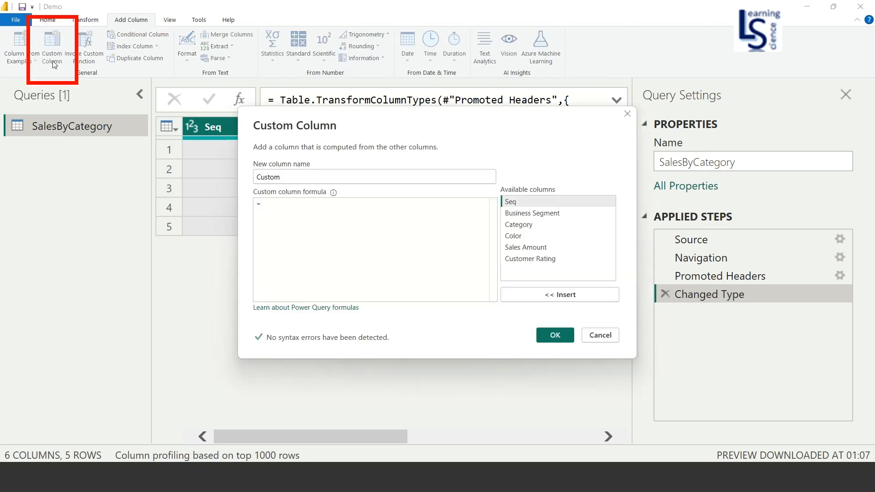
pyautogui.tripleClick(373, 177)
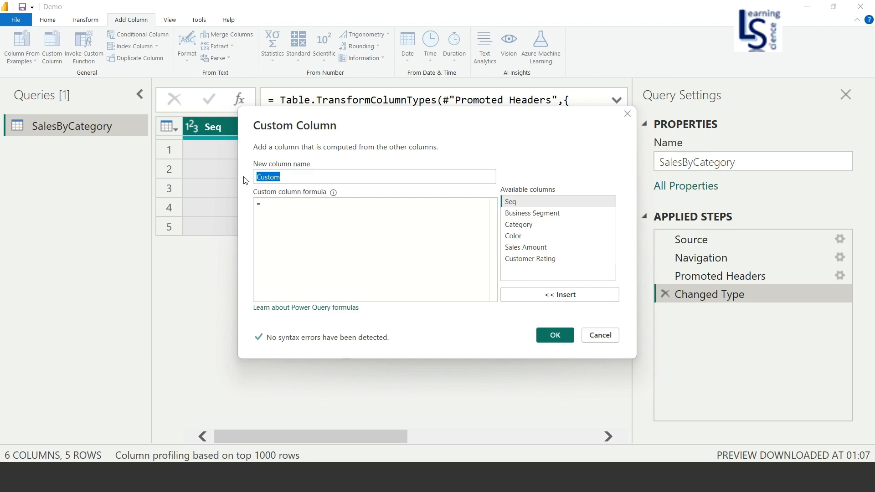
pyautogui.write('Dupl')
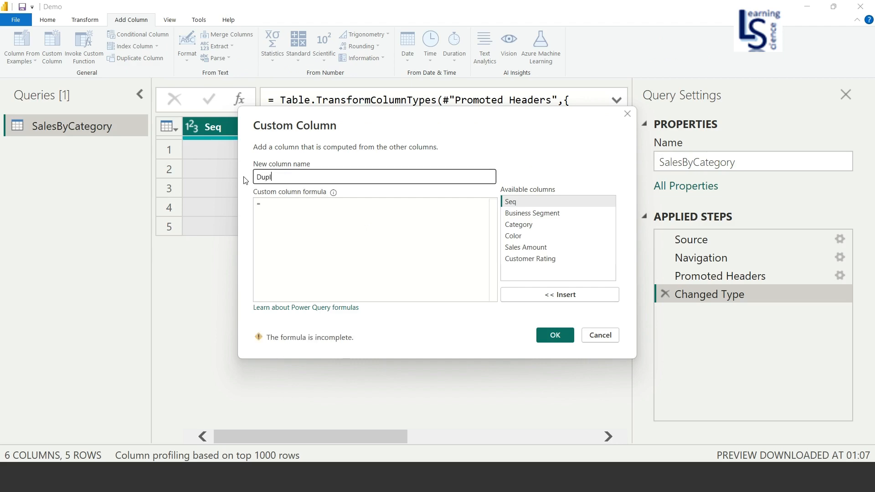
pyautogui.write('icate')
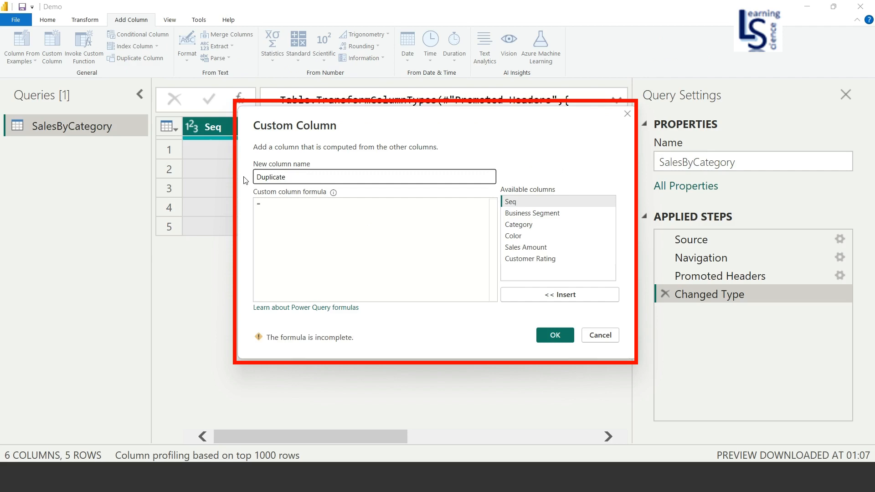
pyautogui.write('Rows')
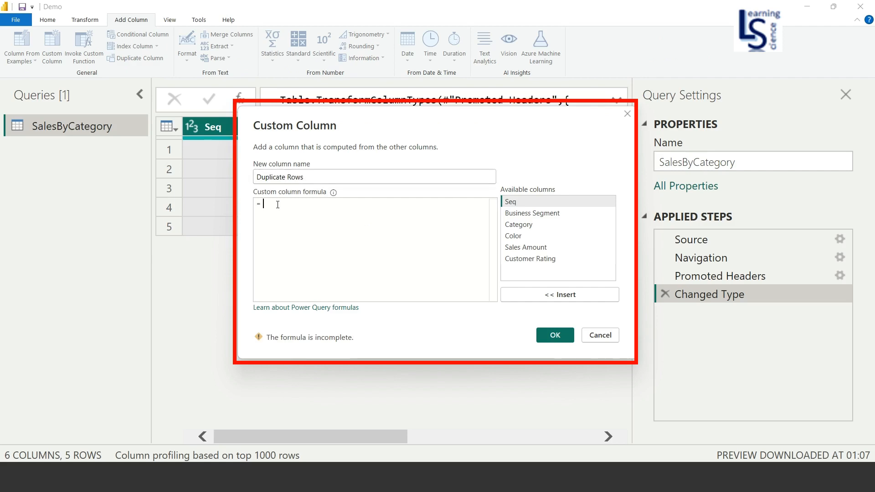
# - Enter the partial formula List.Repeat({" "},2 for the column
pyautogui.write('List.')
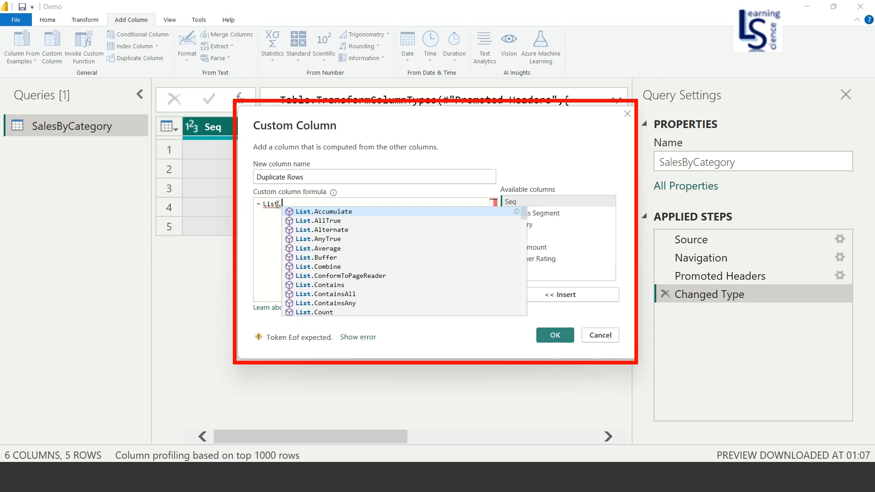
pyautogui.write('Rep')
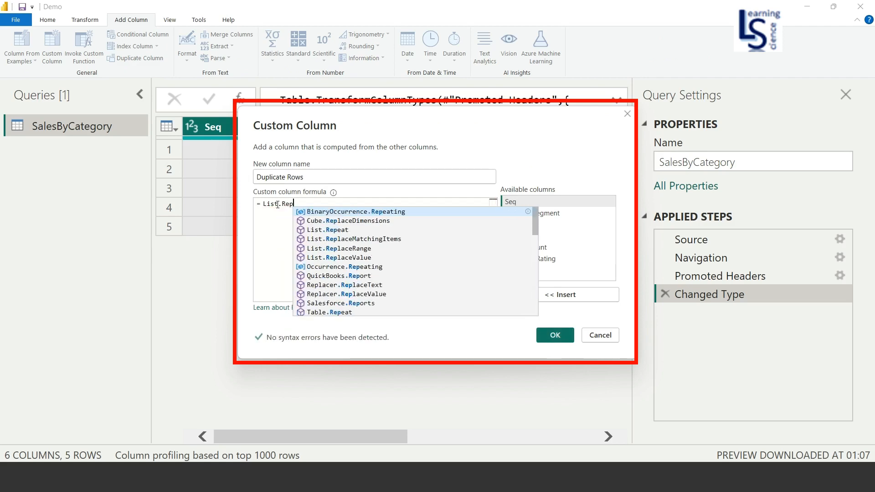
pyautogui.write('at(')
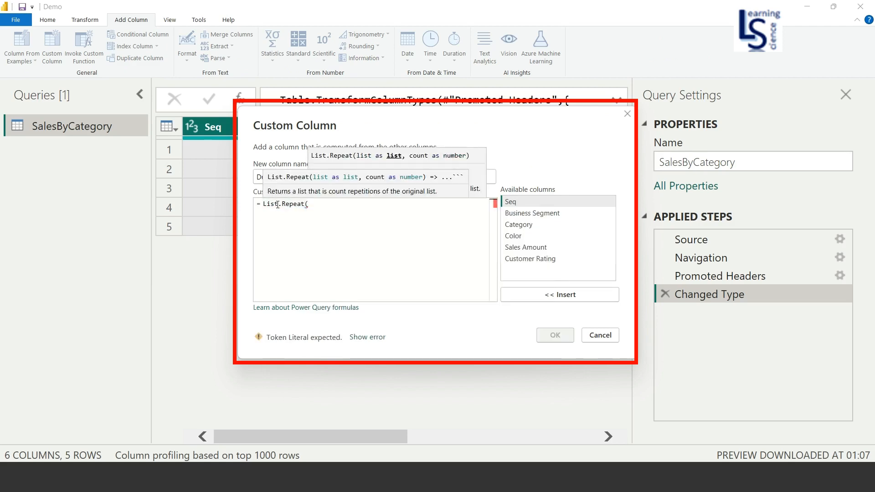
pyautogui.write('{')
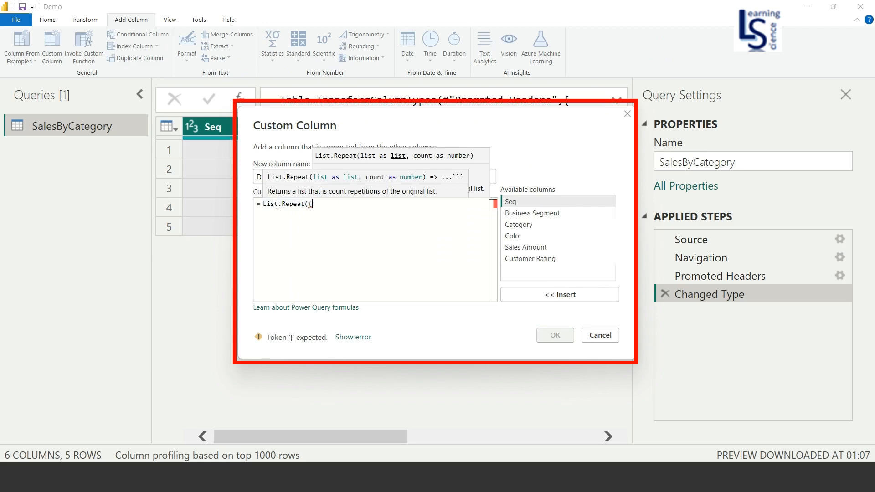
pyautogui.write('"')
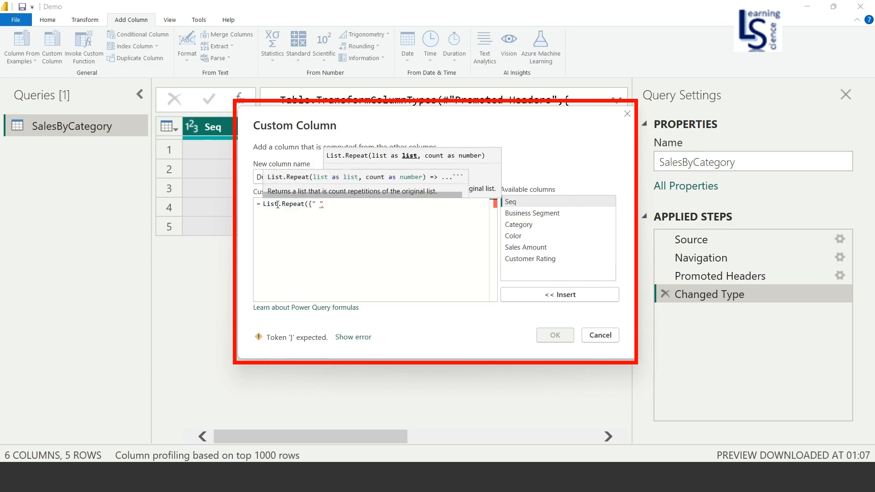
pyautogui.write('},')
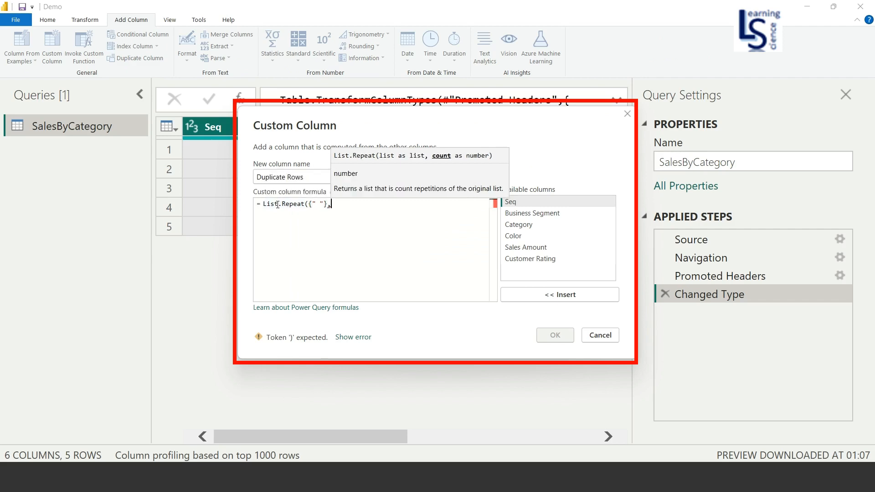
pyautogui.write('2')
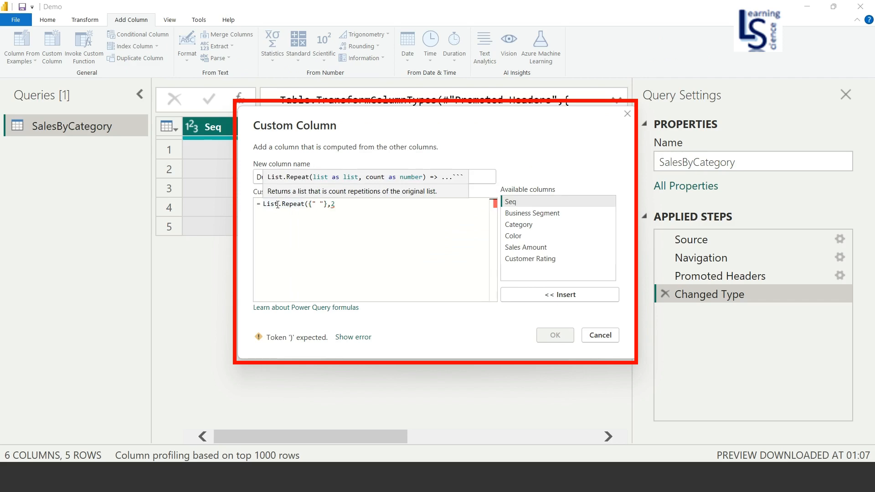
# - Complete List.Repeat({" "},2) and write the same formula into Notepad
pyautogui.write(')')
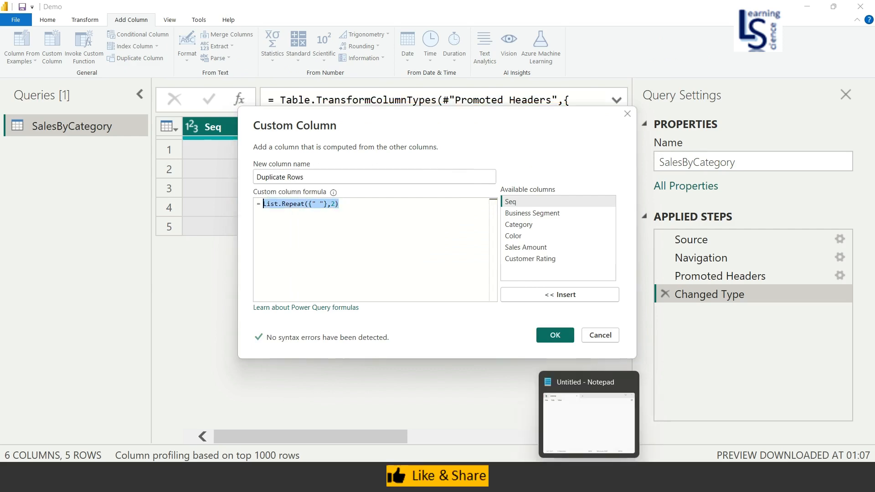
pyautogui.click(587, 413)
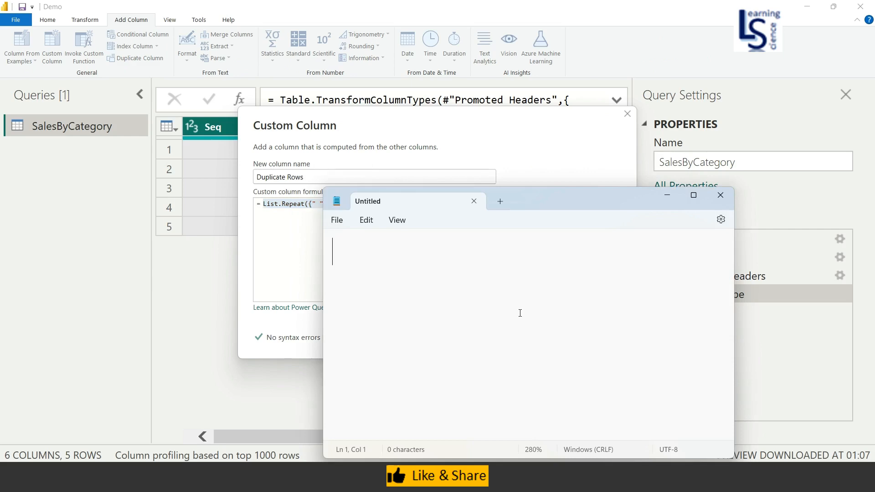
pyautogui.write('List.Repeat({" "},2)')
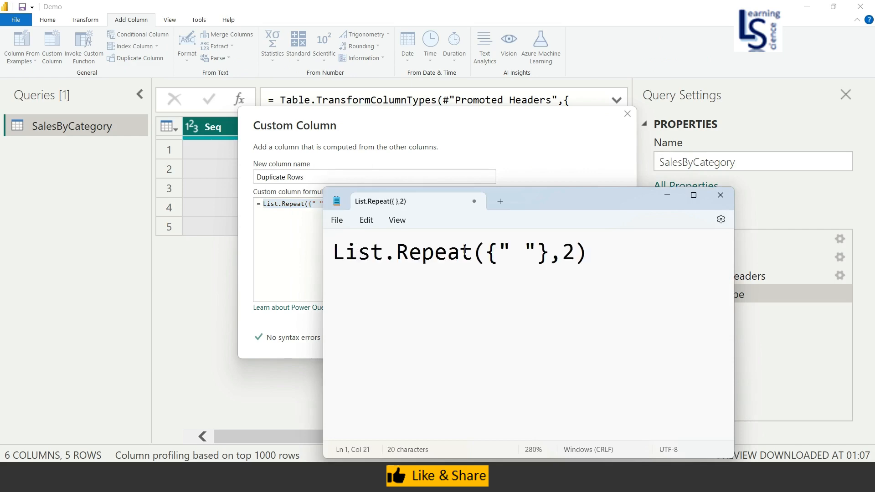
pyautogui.moveTo(516, 242)
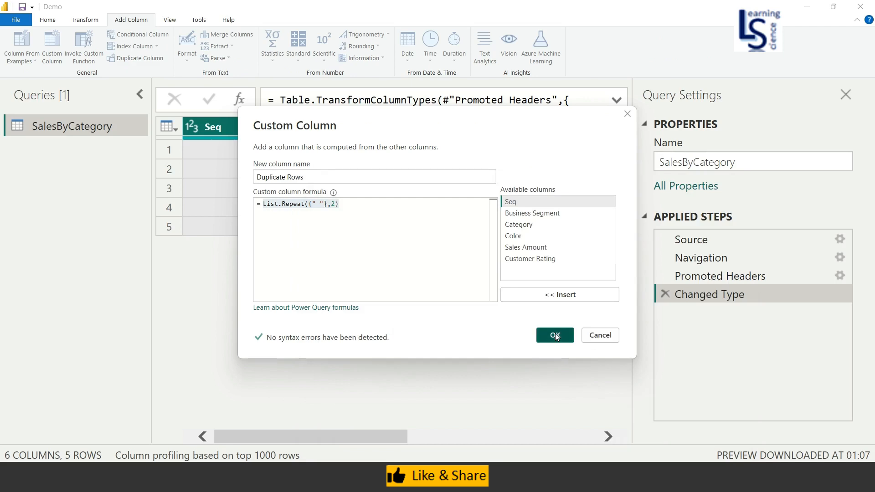
# - Create the Duplicate Rows column and expand its lists to new rows, giving ten rows
pyautogui.click(554, 335)
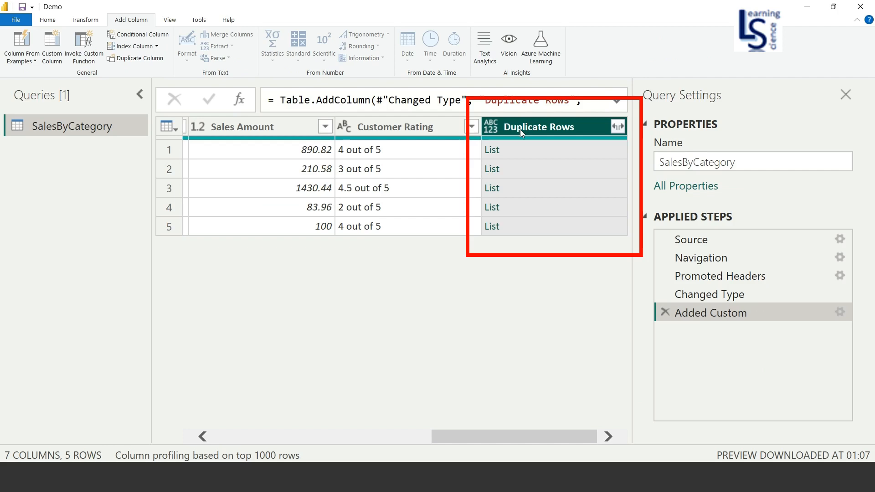
pyautogui.moveTo(579, 127)
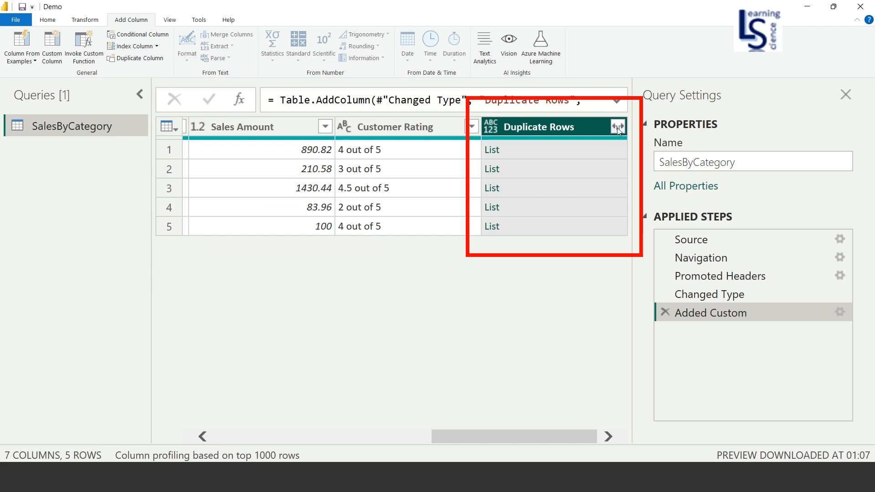
pyautogui.click(616, 126)
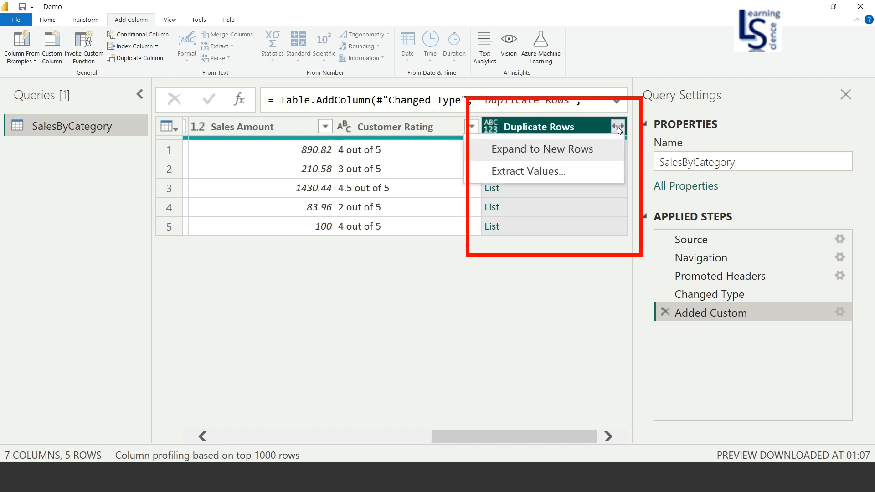
pyautogui.moveTo(539, 149)
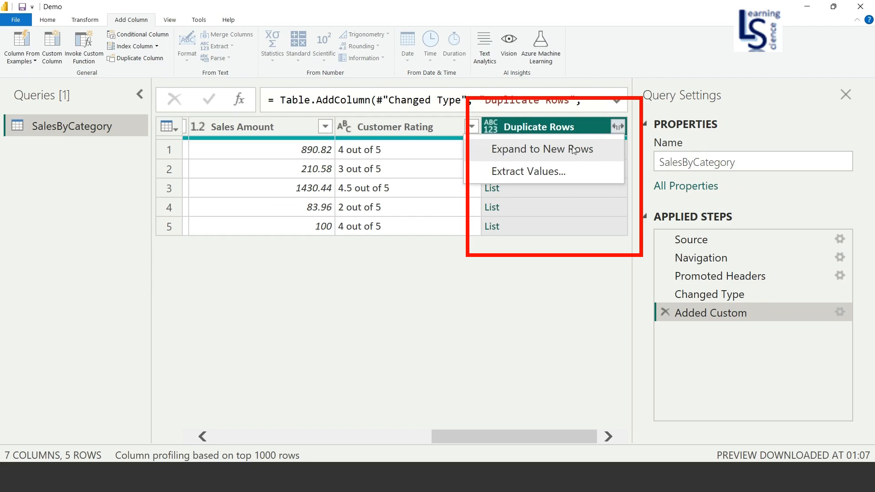
pyautogui.click(541, 149)
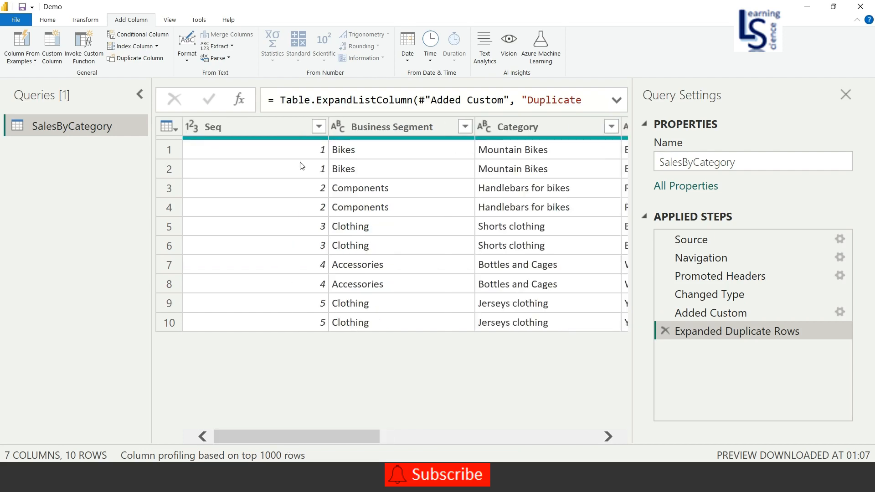
pyautogui.moveTo(320, 150)
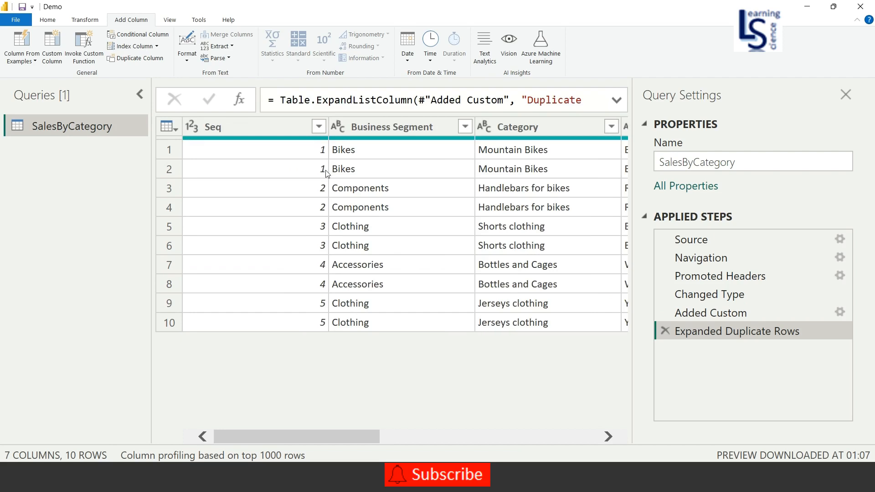
pyautogui.moveTo(317, 187)
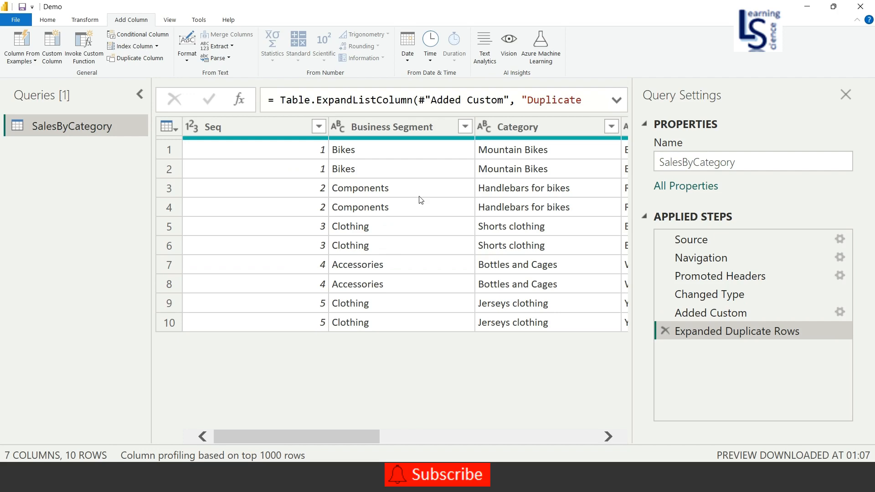
pyautogui.moveTo(452, 201)
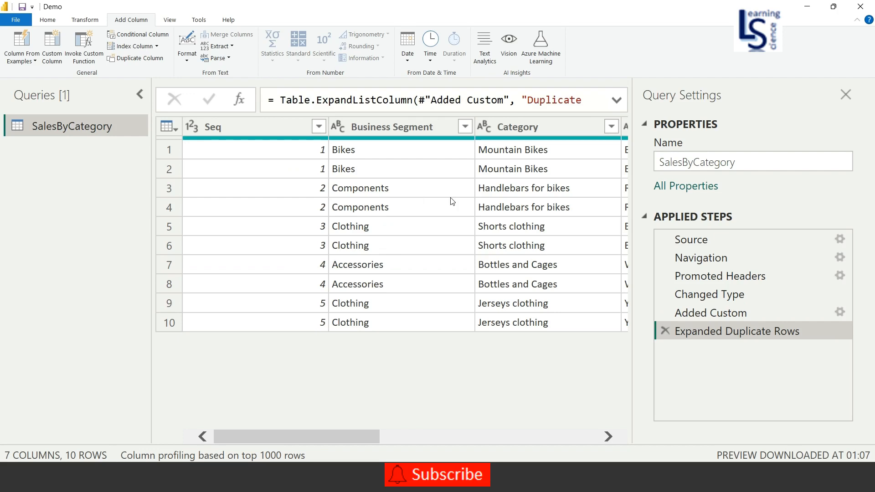
pyautogui.moveTo(720, 276)
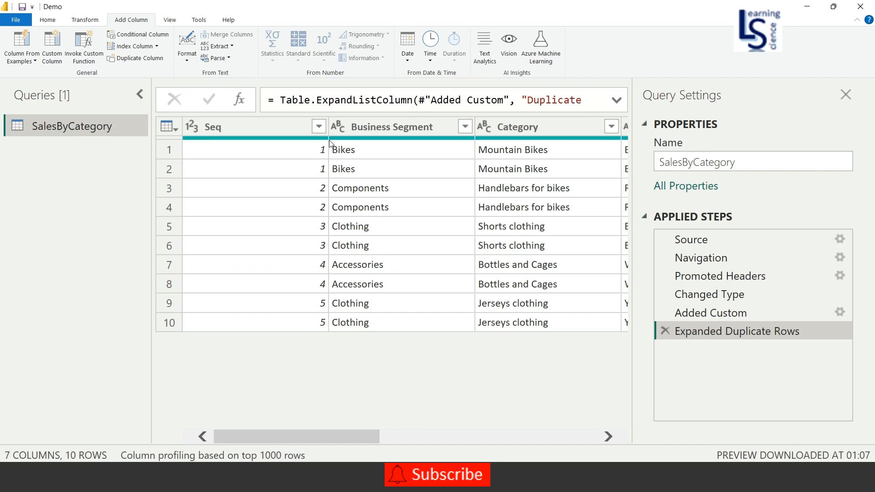
pyautogui.moveTo(710, 312)
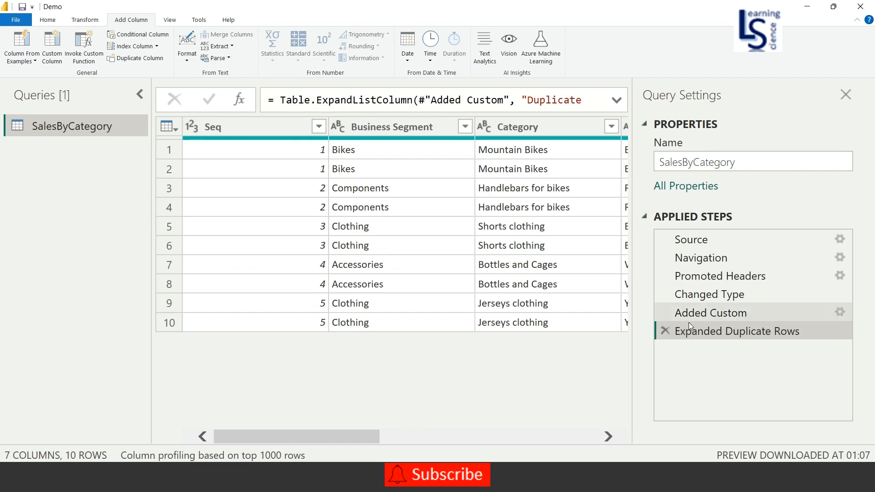
pyautogui.moveTo(710, 312)
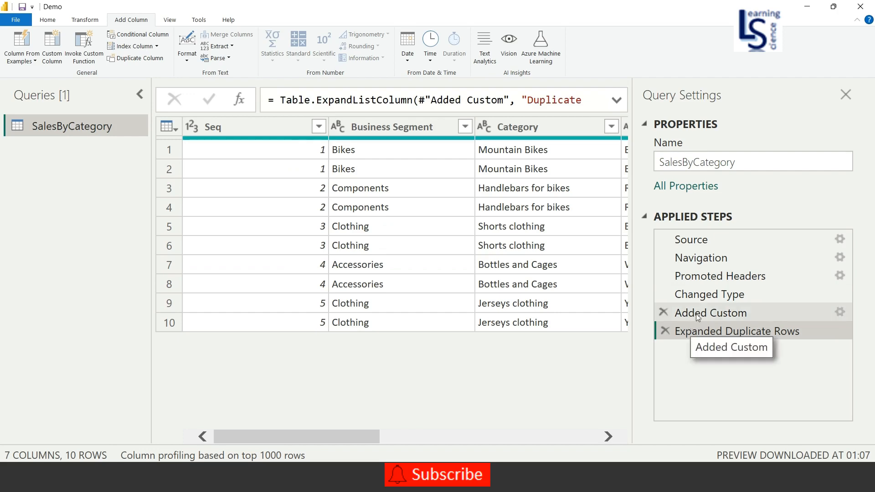
# - Edit the Duplicate Rows formula to List.Repeat({" "},3), yielding fifteen rows
pyautogui.click(710, 313)
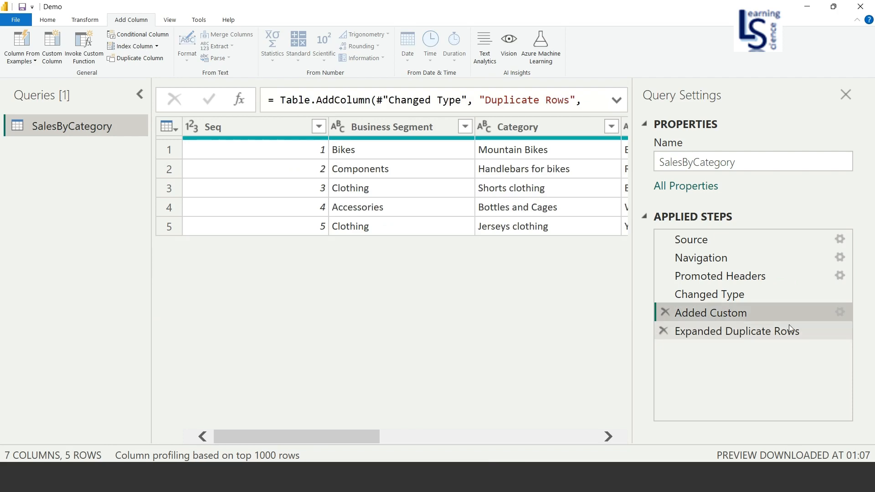
pyautogui.click(839, 312)
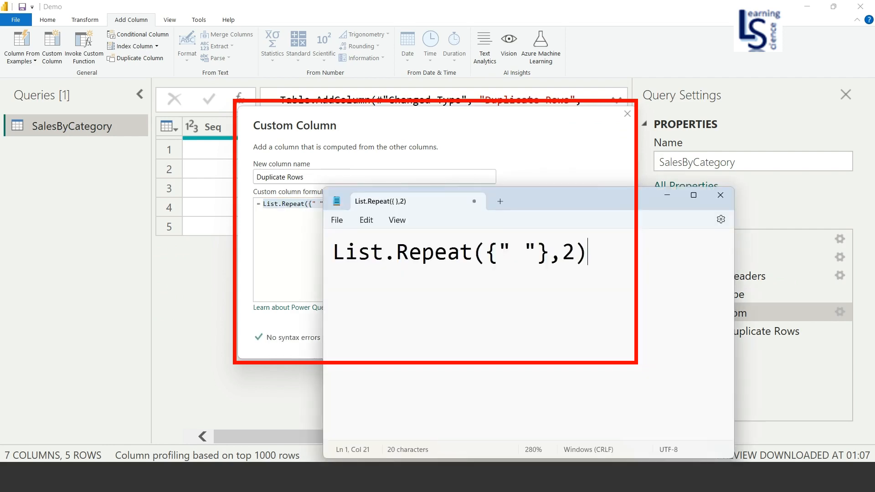
pyautogui.write('3')
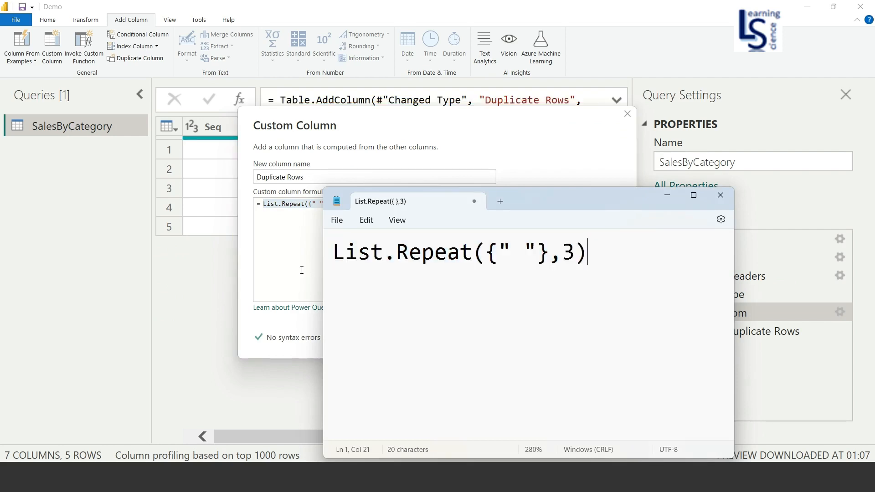
pyautogui.doubleClick(567, 251)
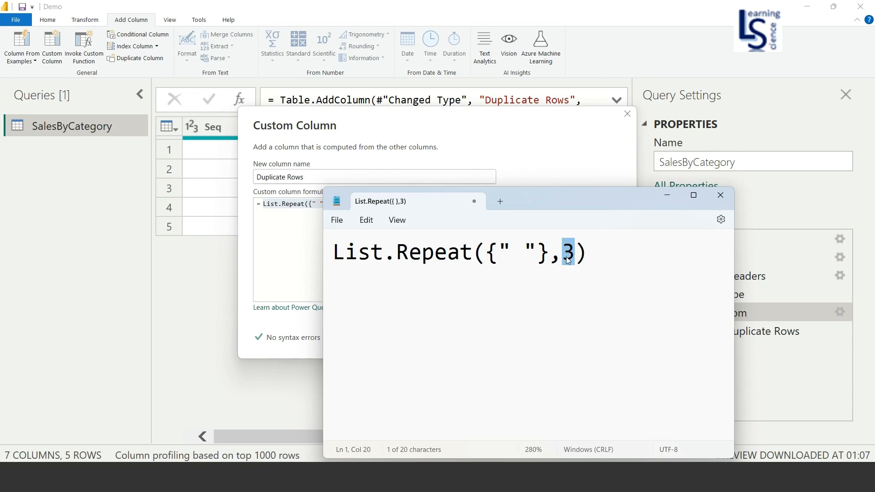
pyautogui.click(719, 195)
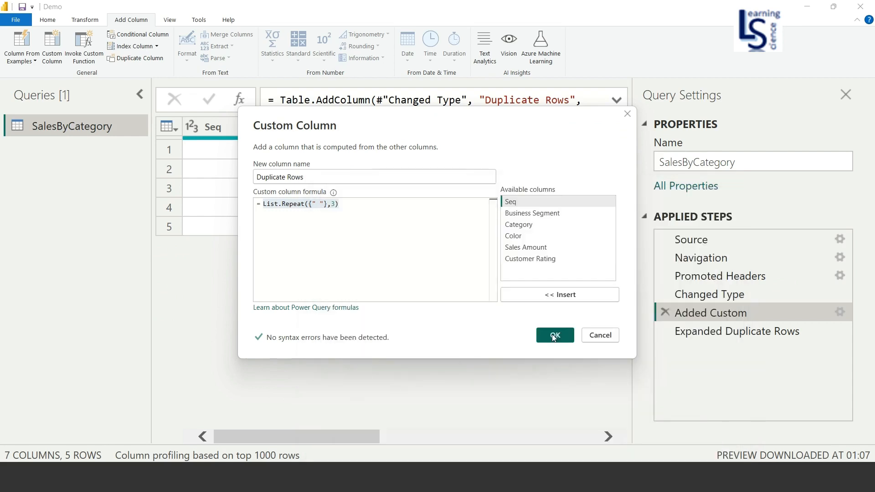
pyautogui.click(554, 335)
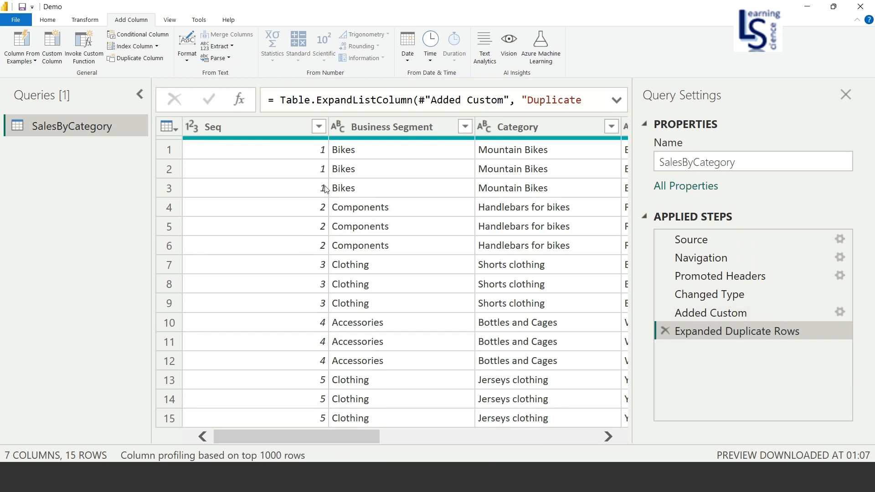
pyautogui.moveTo(326, 209)
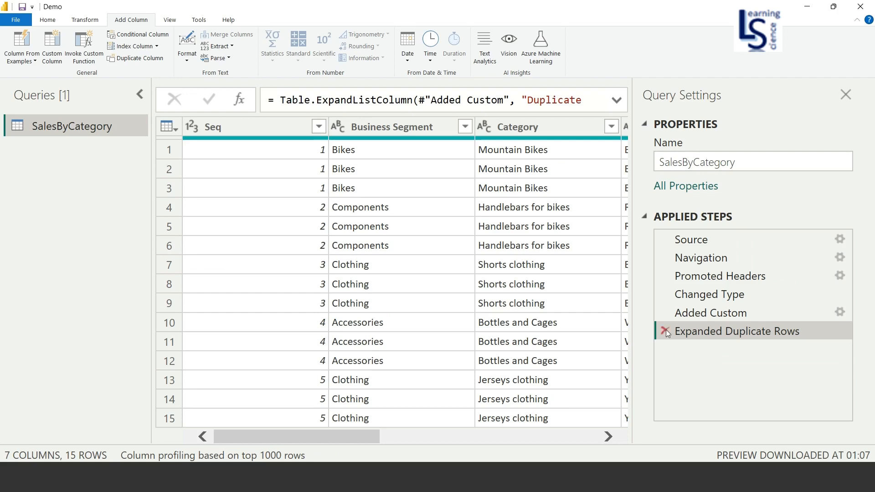
# - Delete the Expanded Duplicate Rows step from Applied Steps
pyautogui.click(666, 331)
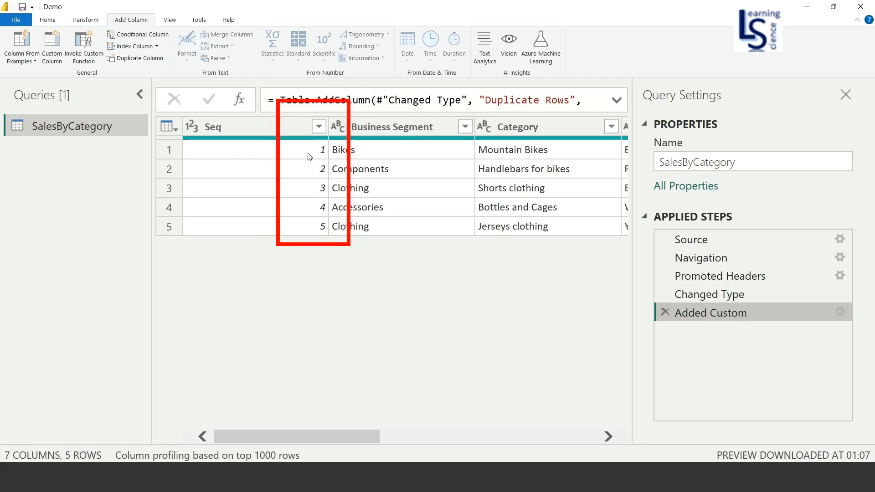
pyautogui.moveTo(320, 181)
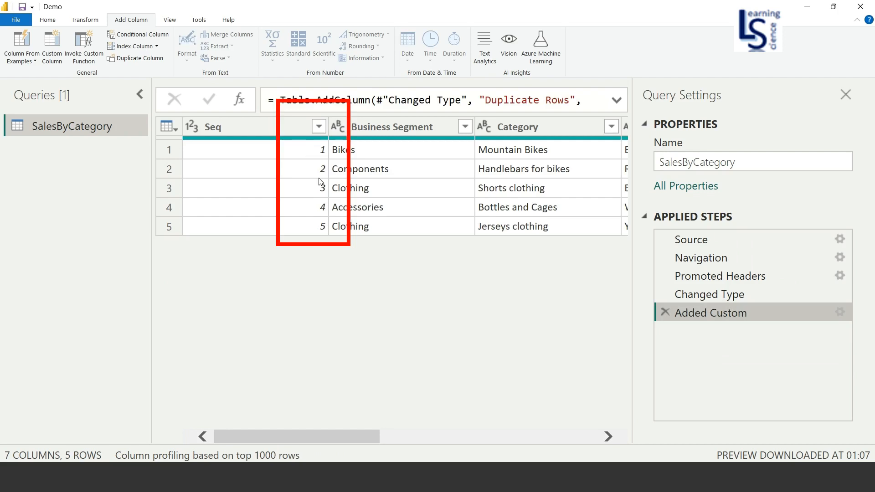
pyautogui.moveTo(319, 168)
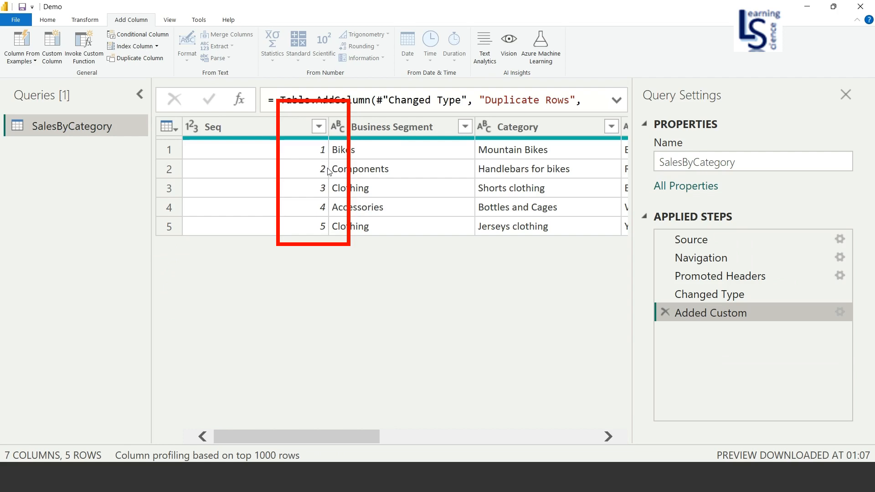
pyautogui.moveTo(328, 192)
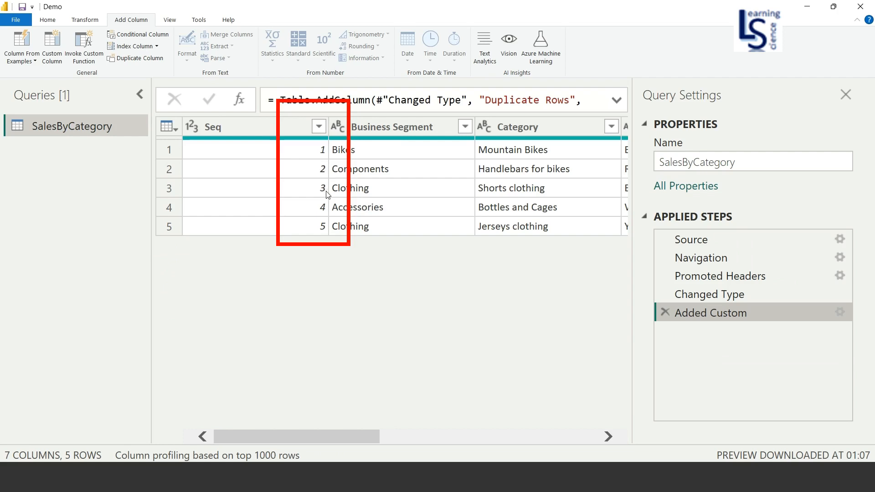
pyautogui.moveTo(326, 206)
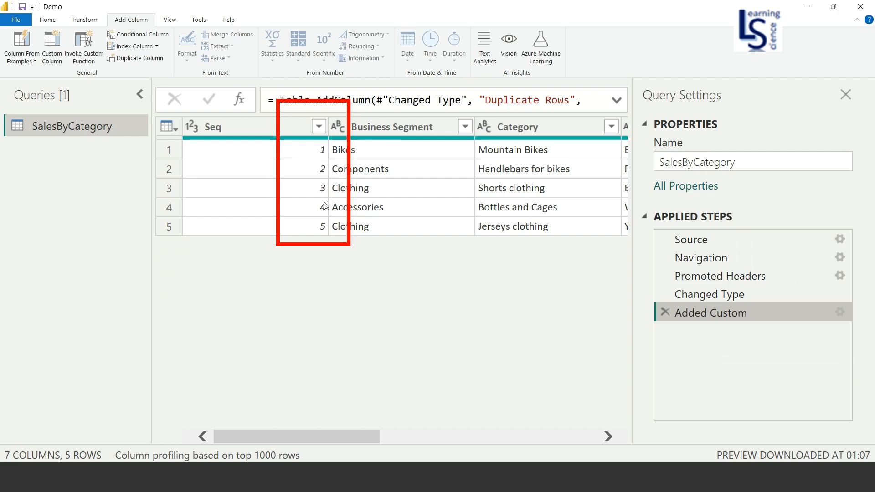
pyautogui.moveTo(710, 313)
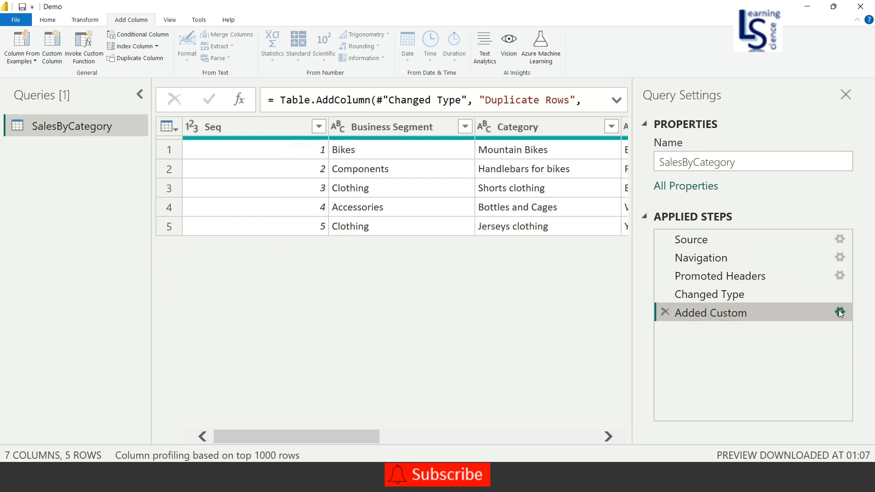
# - Reopen the Added Custom step and swap the repeat count 3 for [Seq]
pyautogui.click(840, 312)
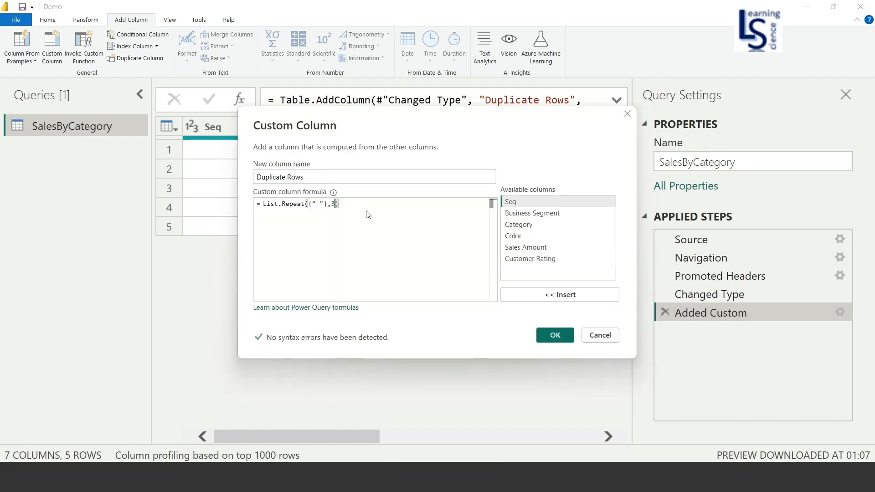
pyautogui.press('Backspace')
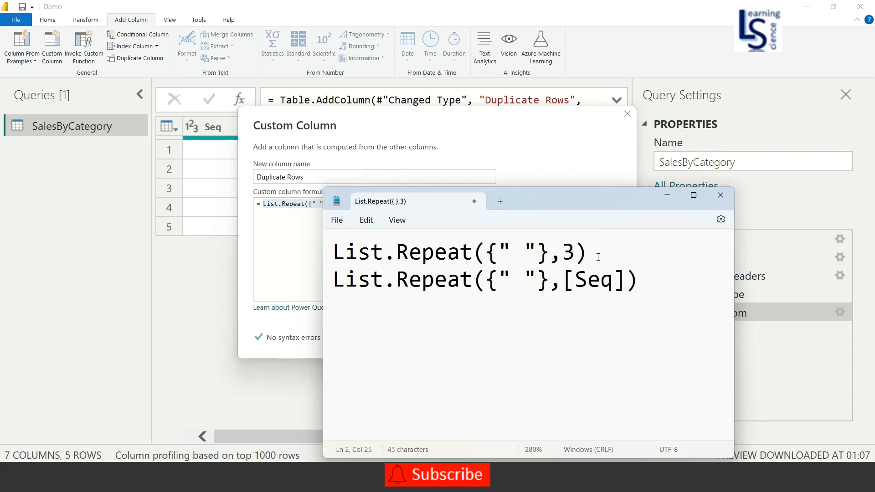
pyautogui.doubleClick(568, 251)
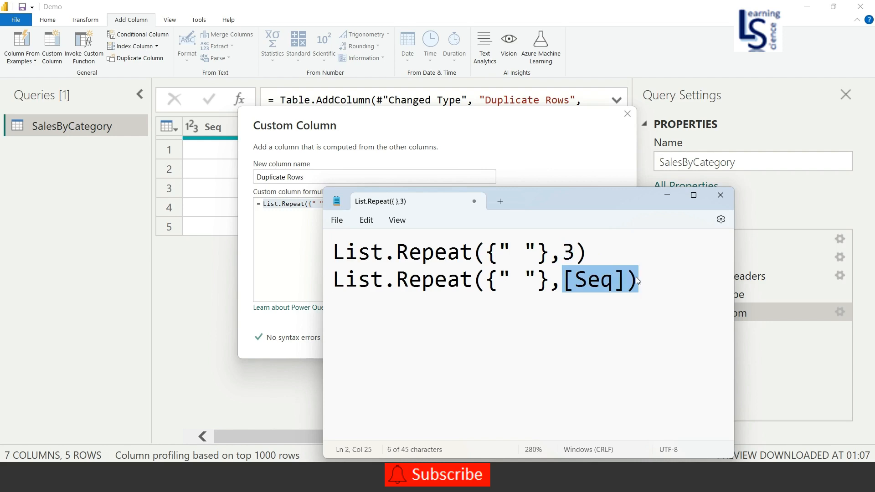
pyautogui.press('Backspace')
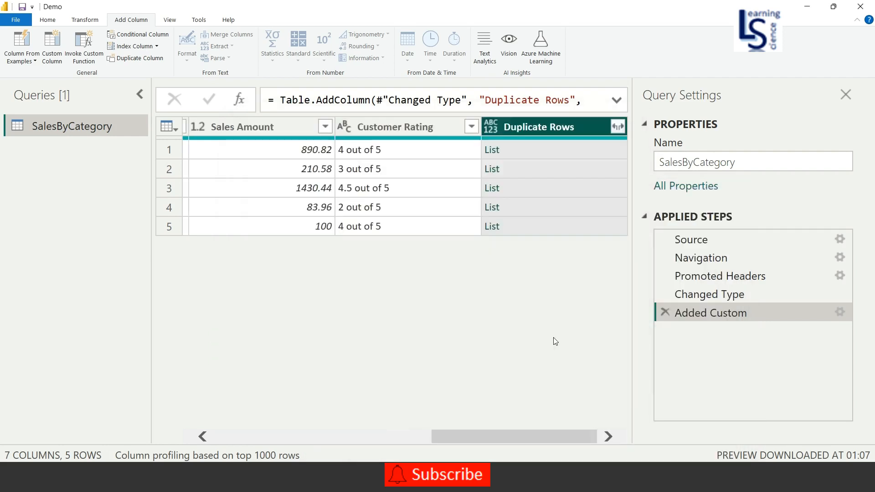
# - Expand the Seq-based Duplicate Rows lists into new rows, giving fifteen rows
pyautogui.click(617, 127)
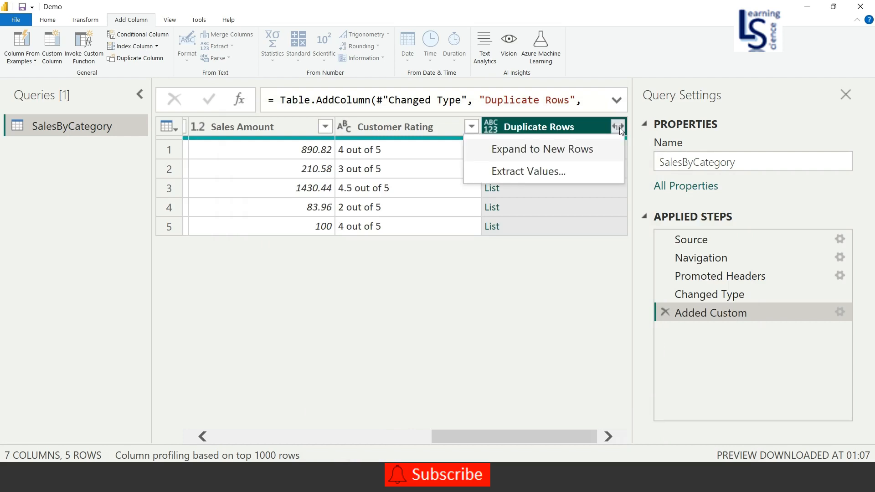
pyautogui.click(541, 148)
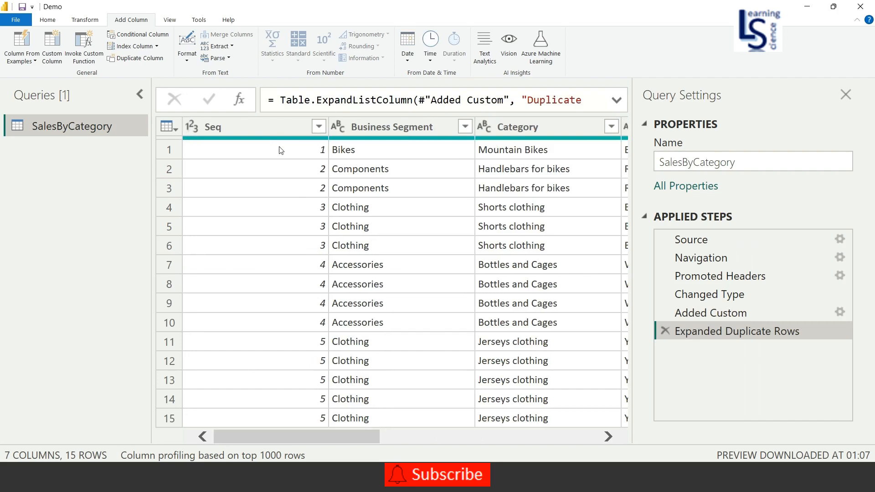
pyautogui.moveTo(313, 156)
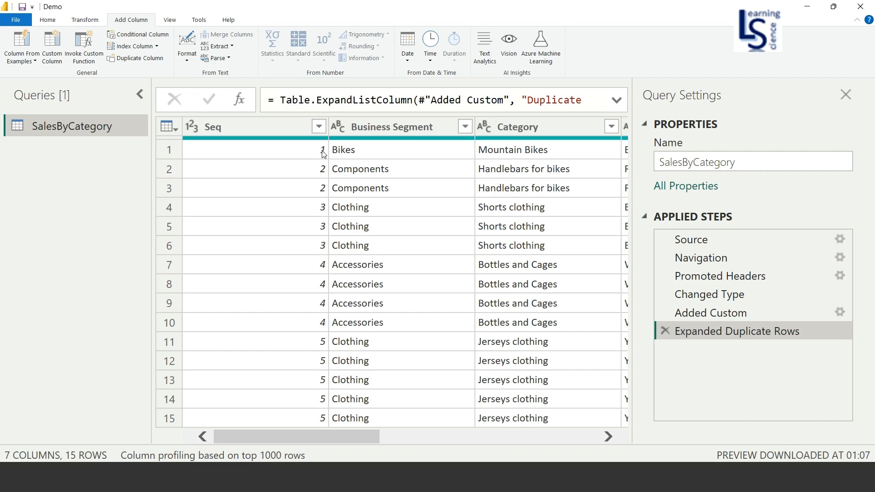
pyautogui.moveTo(321, 177)
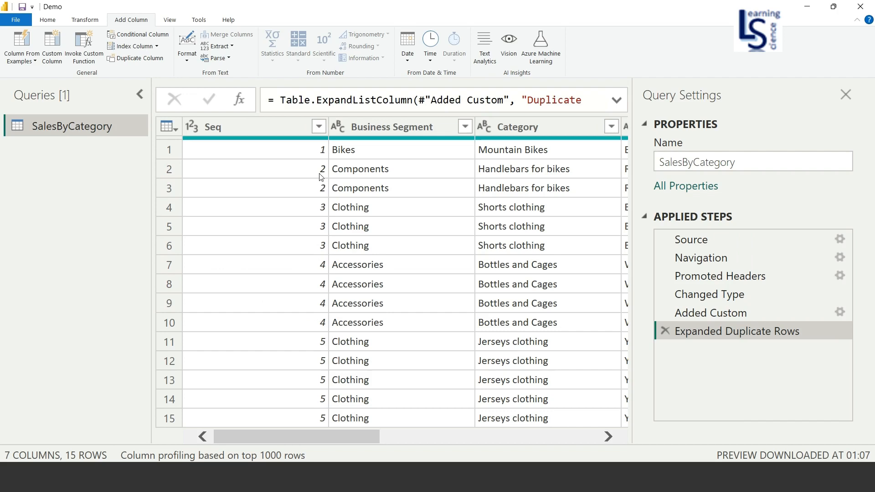
pyautogui.moveTo(320, 258)
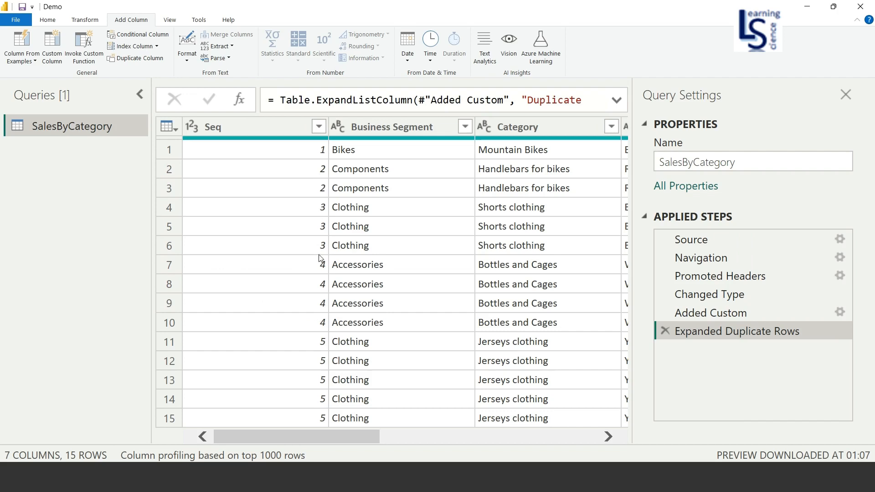
pyautogui.moveTo(320, 332)
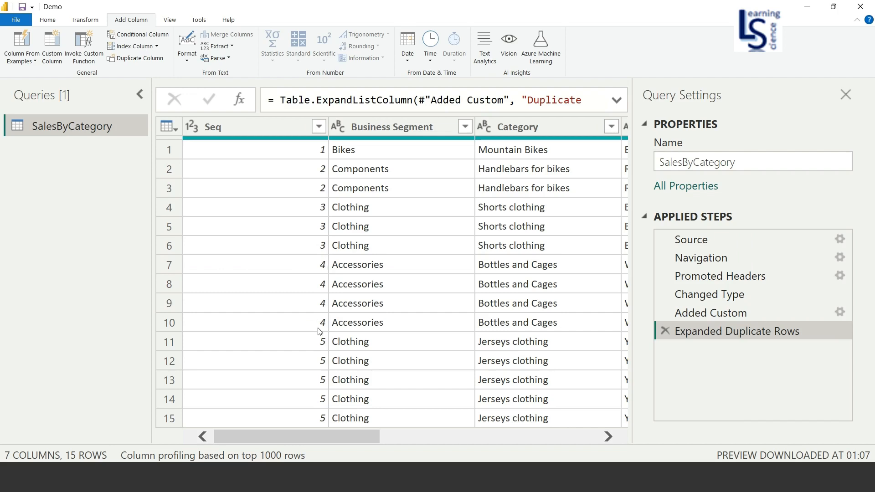
pyautogui.moveTo(328, 325)
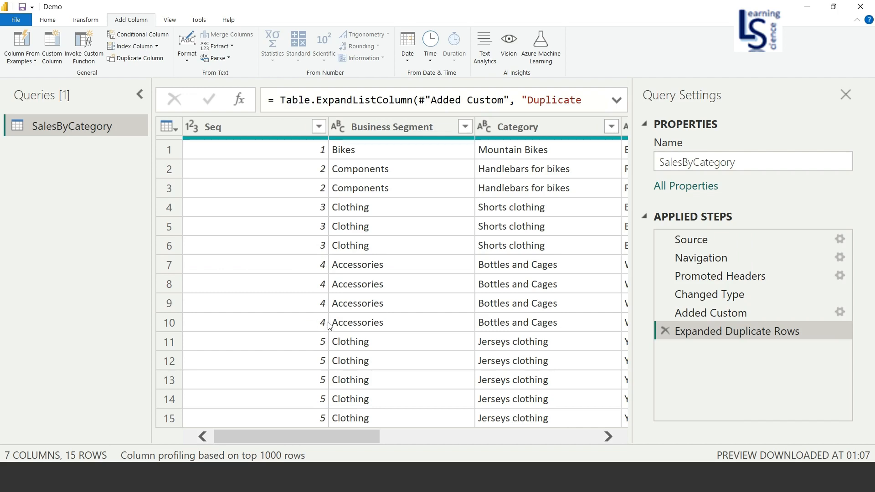
pyautogui.moveTo(395, 324)
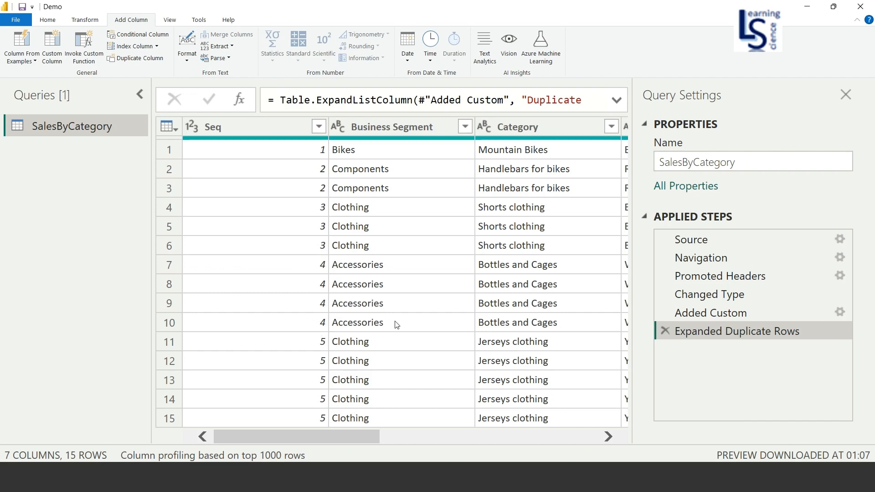